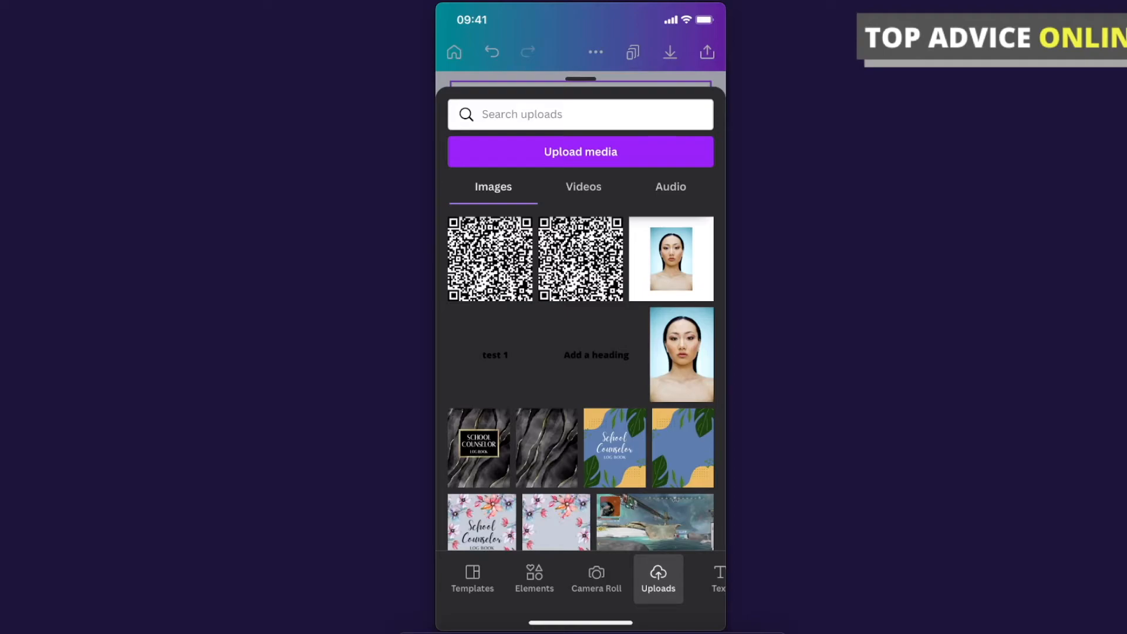
- Dismiss the Uploads panel to return to the canvas with the pink circle and trees
{"action": "left_click", "coordinate": [580, 152]}
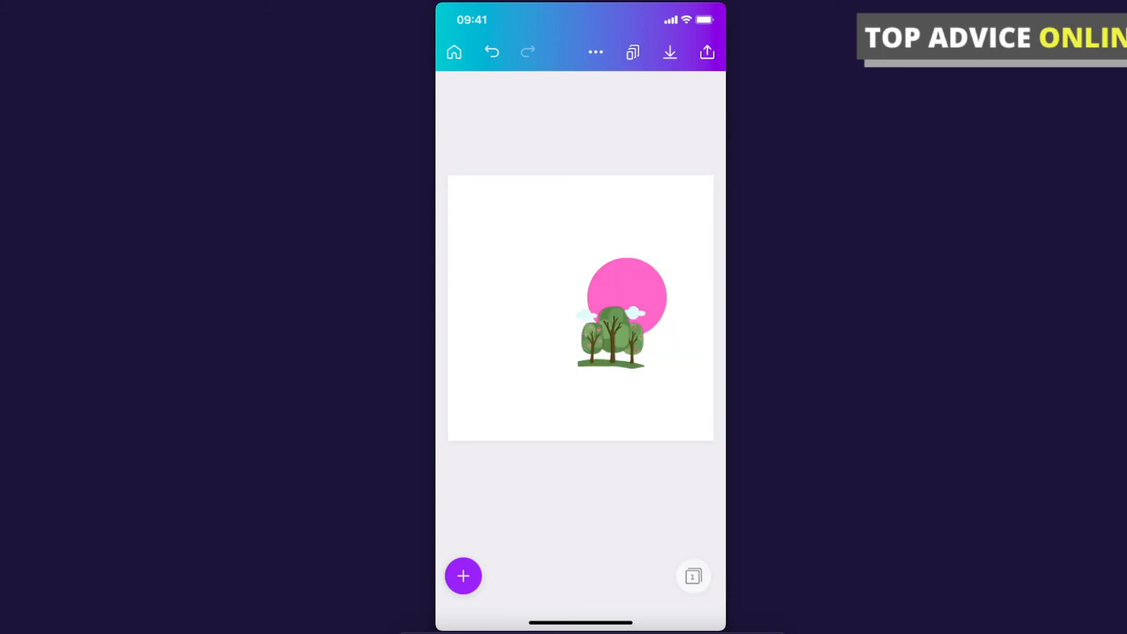
{"action": "left_click", "coordinate": [693, 575]}
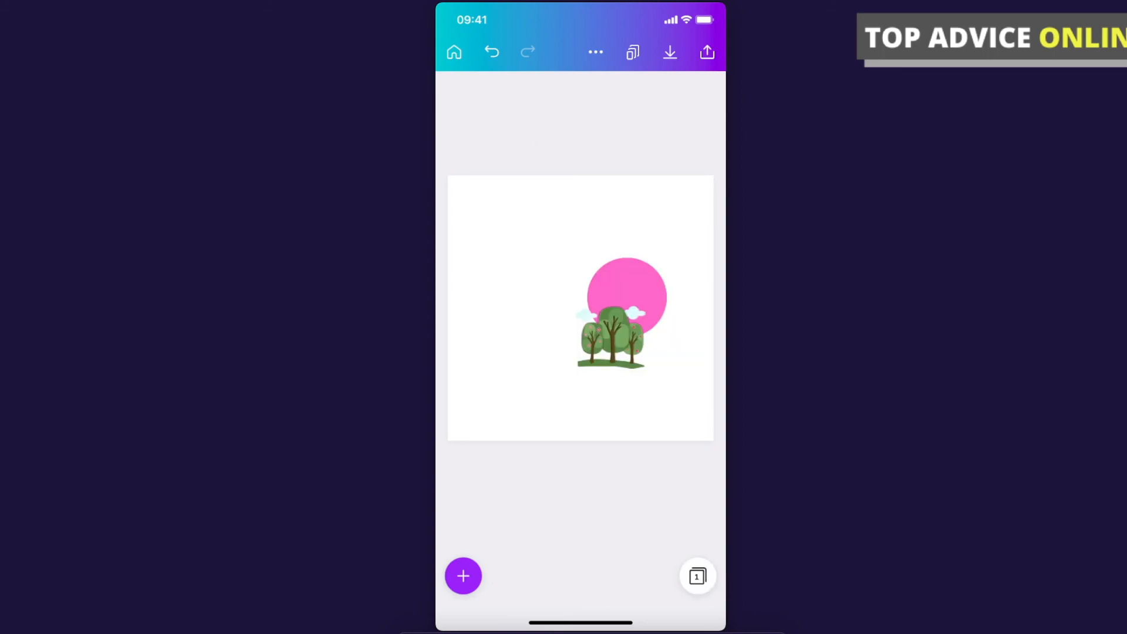